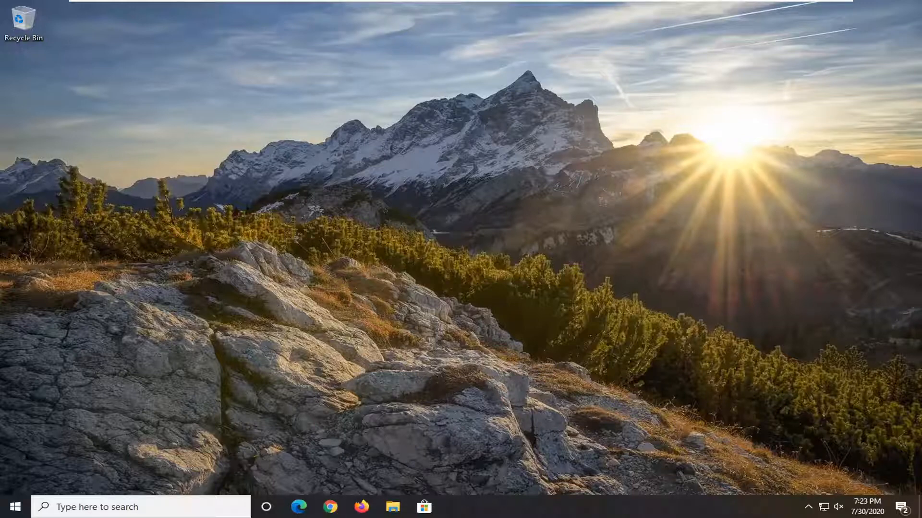
# Step: Download NetFxRepairTool.exe from the microsoft.com download details page for id 30135 in maximized Chrome
pyautogui.click(329, 507)
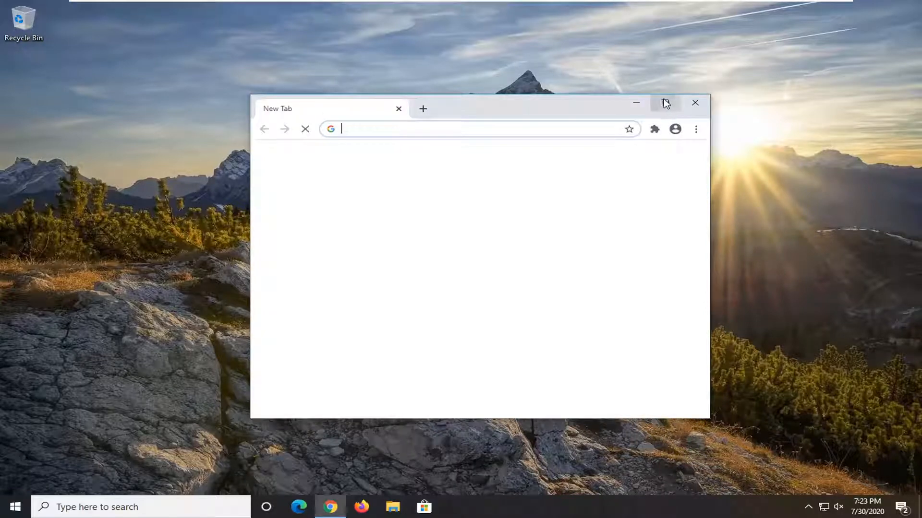
pyautogui.click(664, 103)
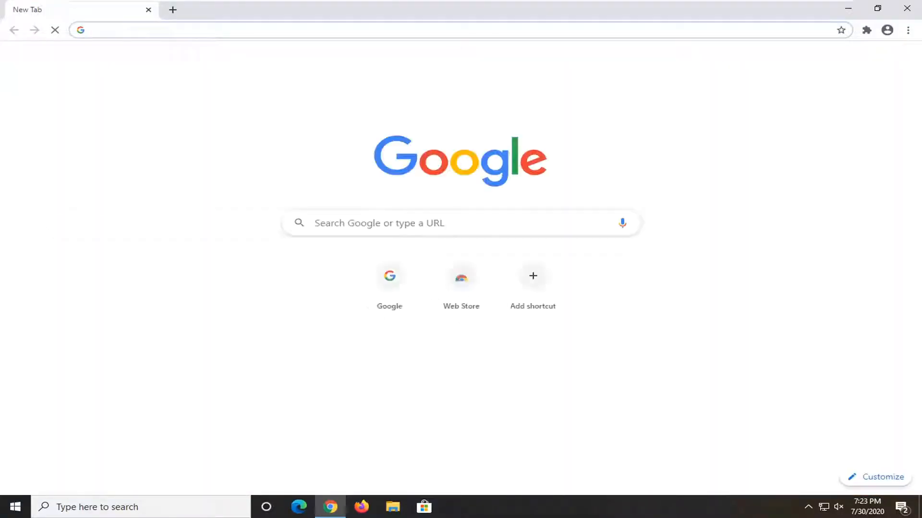
pyautogui.write('https://www.microsoft.com/en-us/download/details.aspx?id=30135')
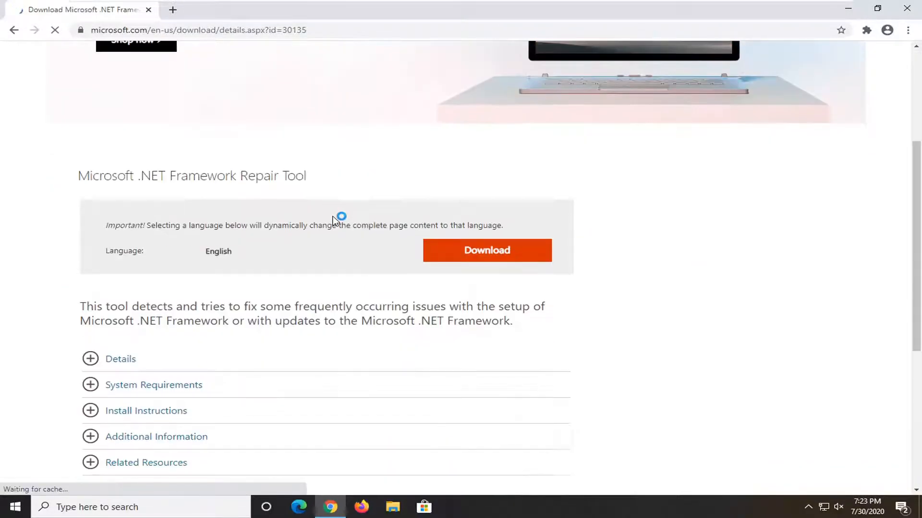
pyautogui.click(487, 251)
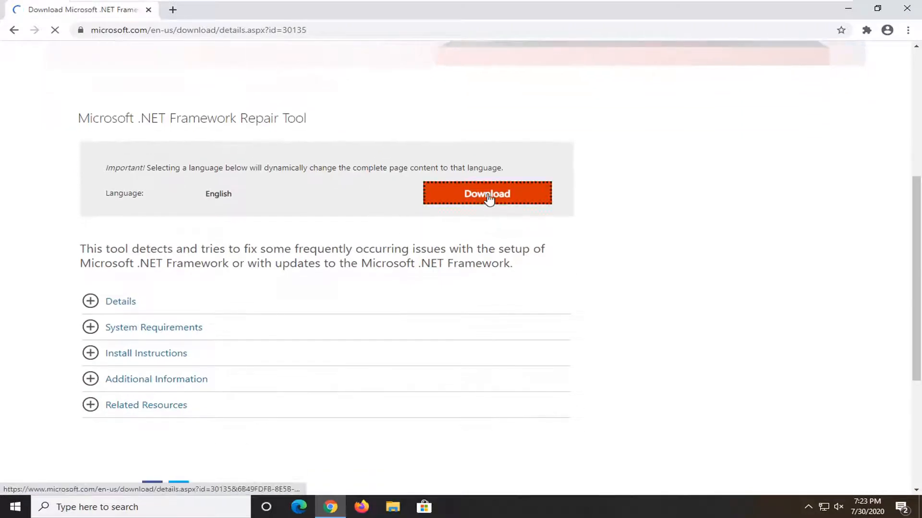
pyautogui.click(486, 193)
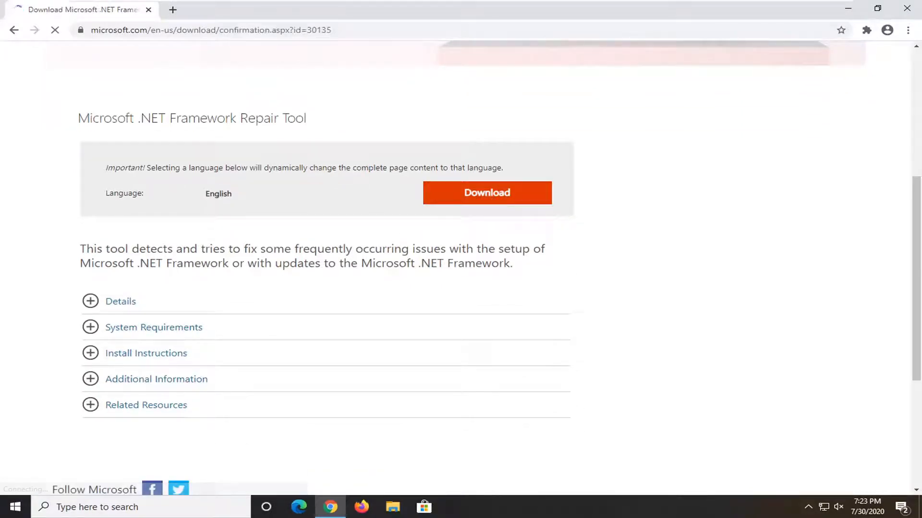
pyautogui.click(485, 193)
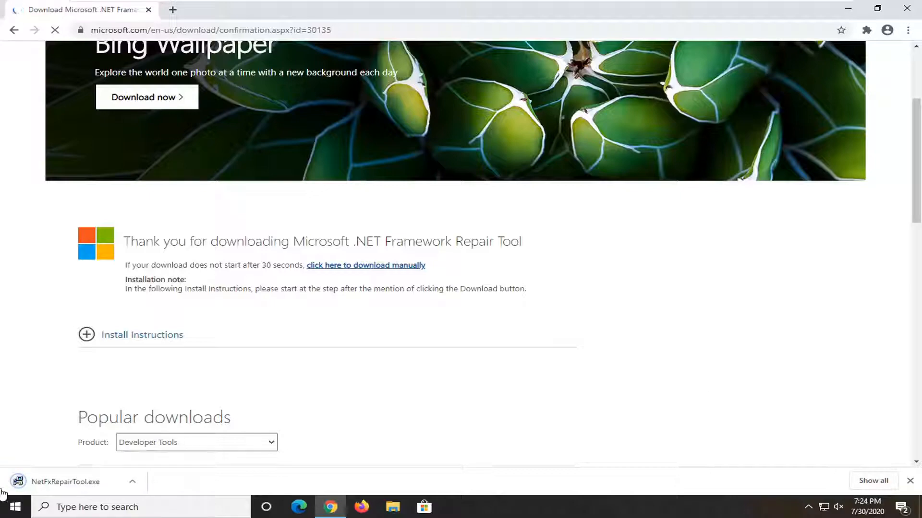
# Step: Run NetFxRepairTool.exe, allow it through User Account Control, and accept the license terms
pyautogui.click(64, 481)
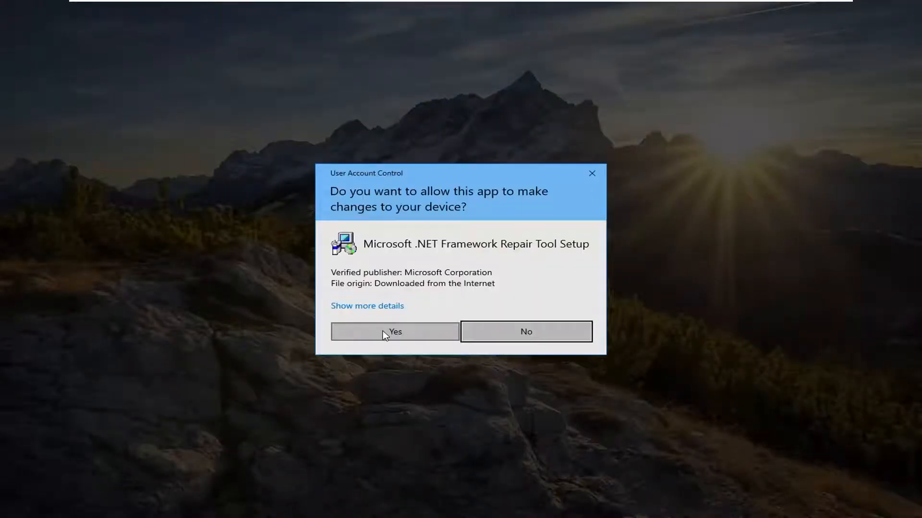
pyautogui.click(395, 331)
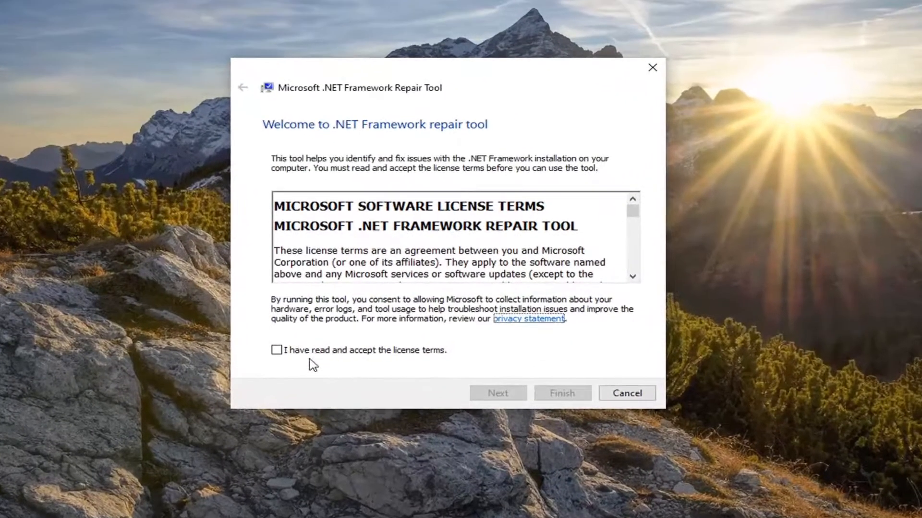
pyautogui.click(277, 349)
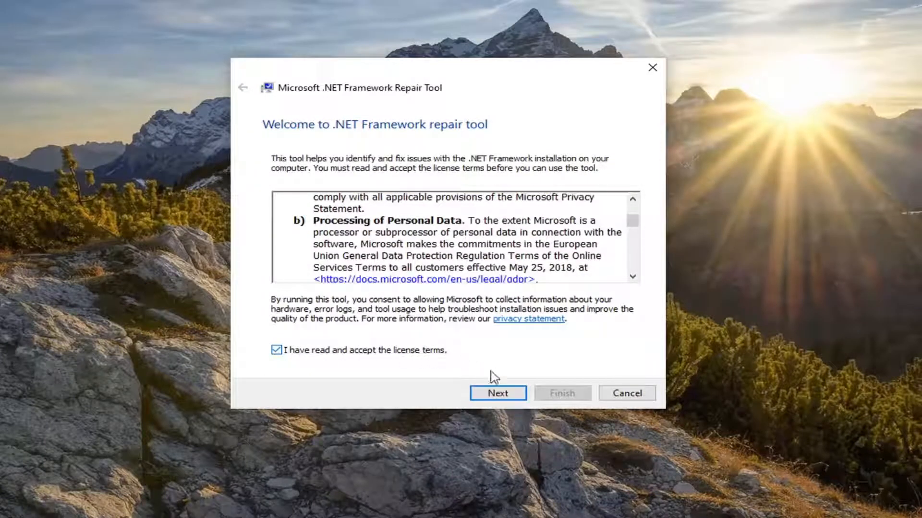
# Step: Apply the recommended Windows Installer changes through 'Changes complete' and finish, closing the tool
pyautogui.click(497, 392)
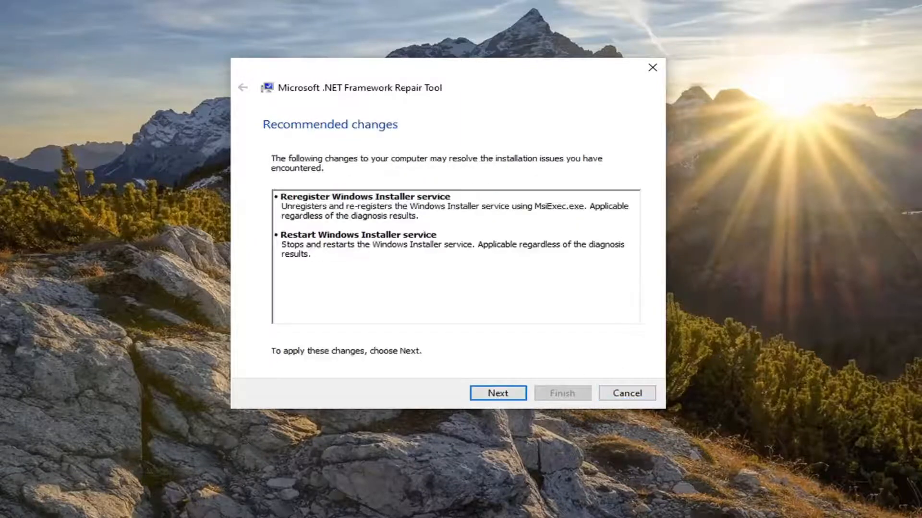
pyautogui.click(498, 392)
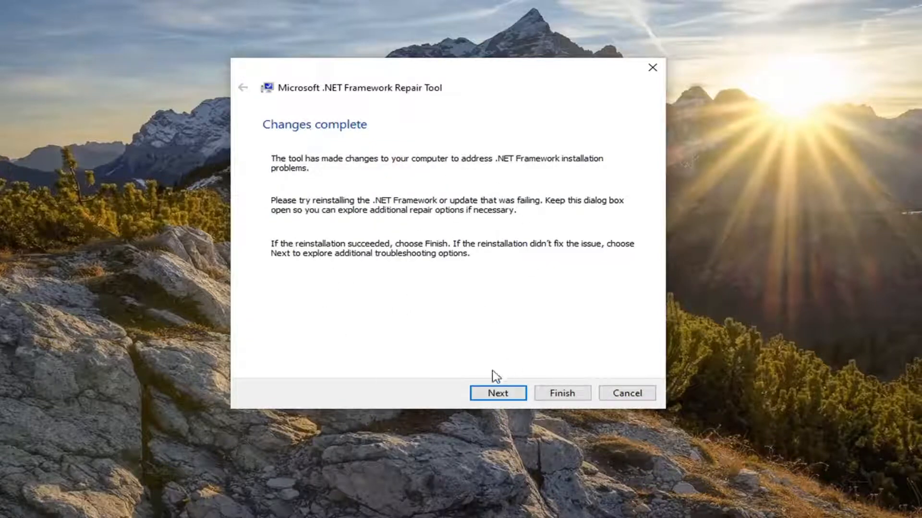
pyautogui.click(497, 393)
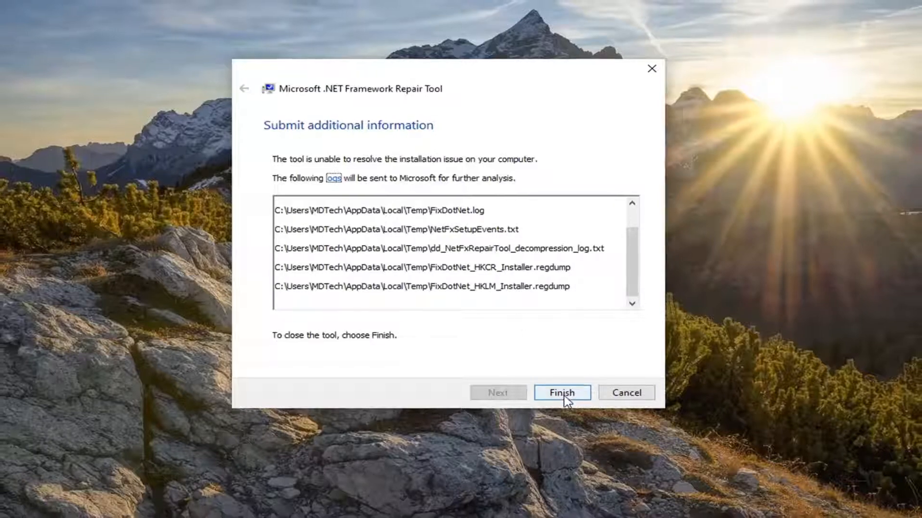
pyautogui.click(561, 392)
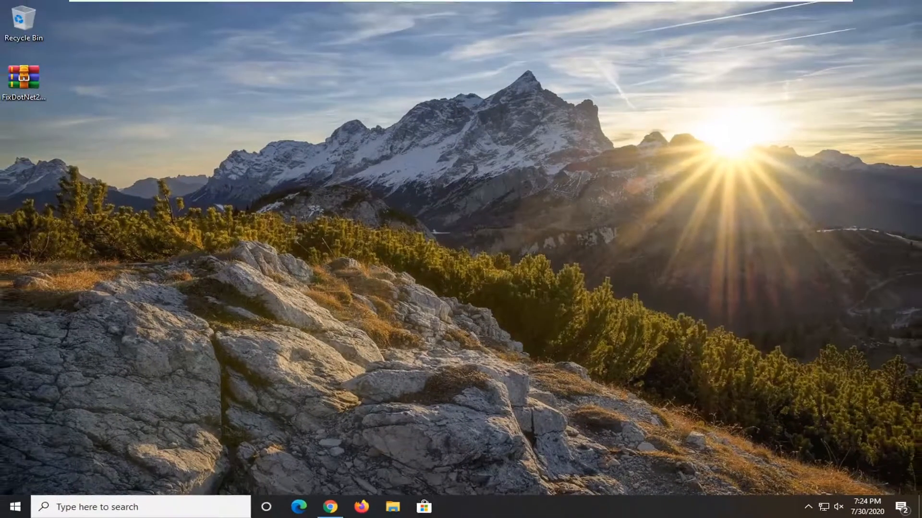